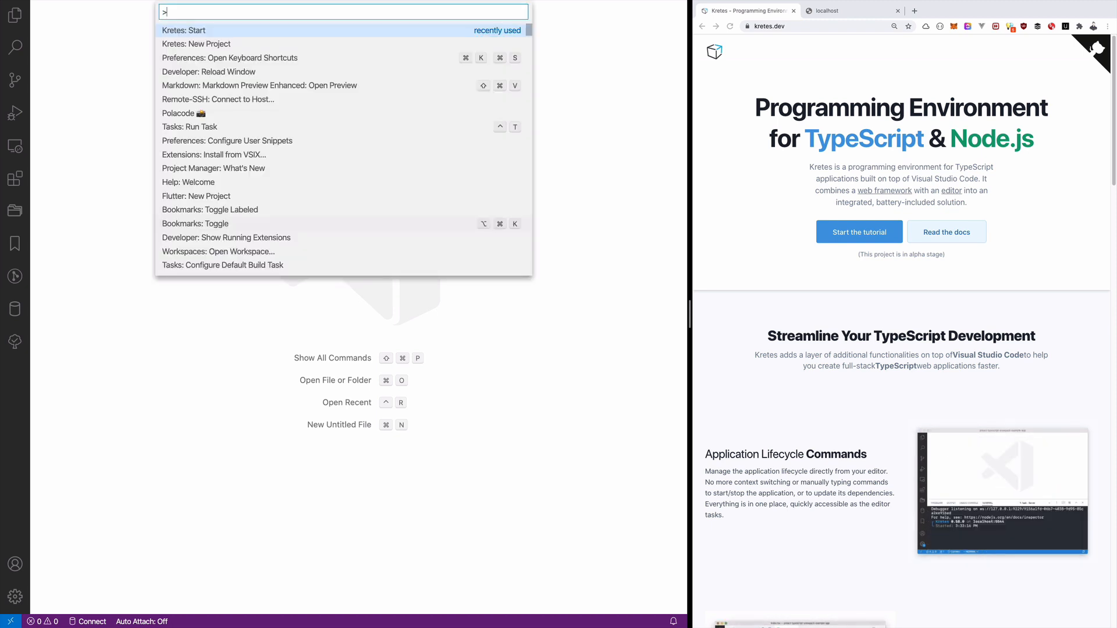
Create a new Kretes project, install dependencies and start the Kretes app server.
{"action": "type", "text": "Krete"}
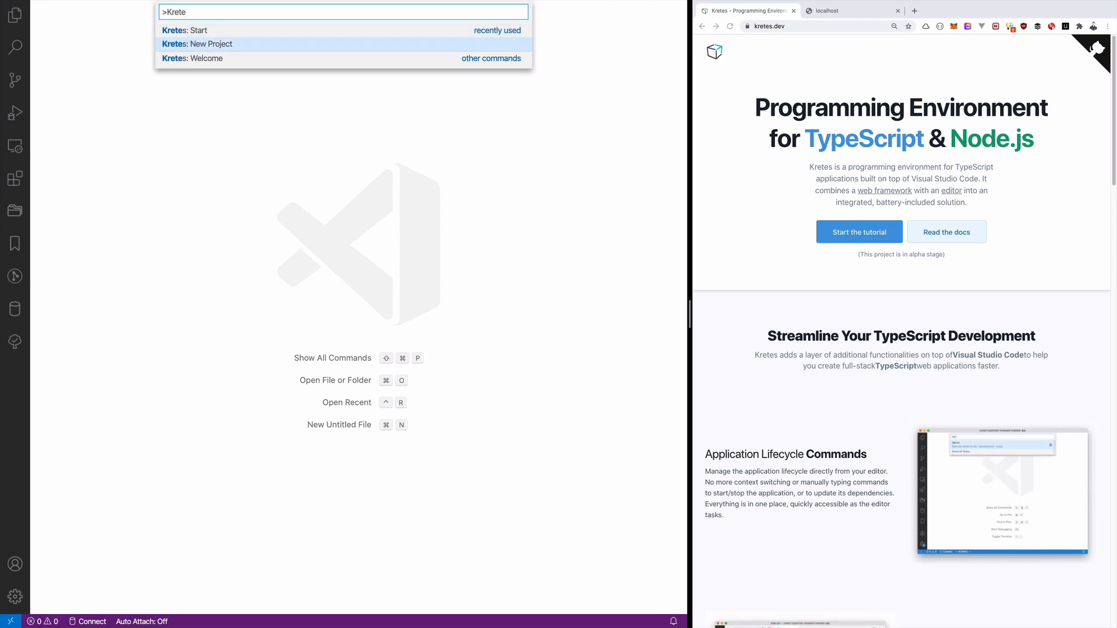
{"action": "key", "text": "Escape"}
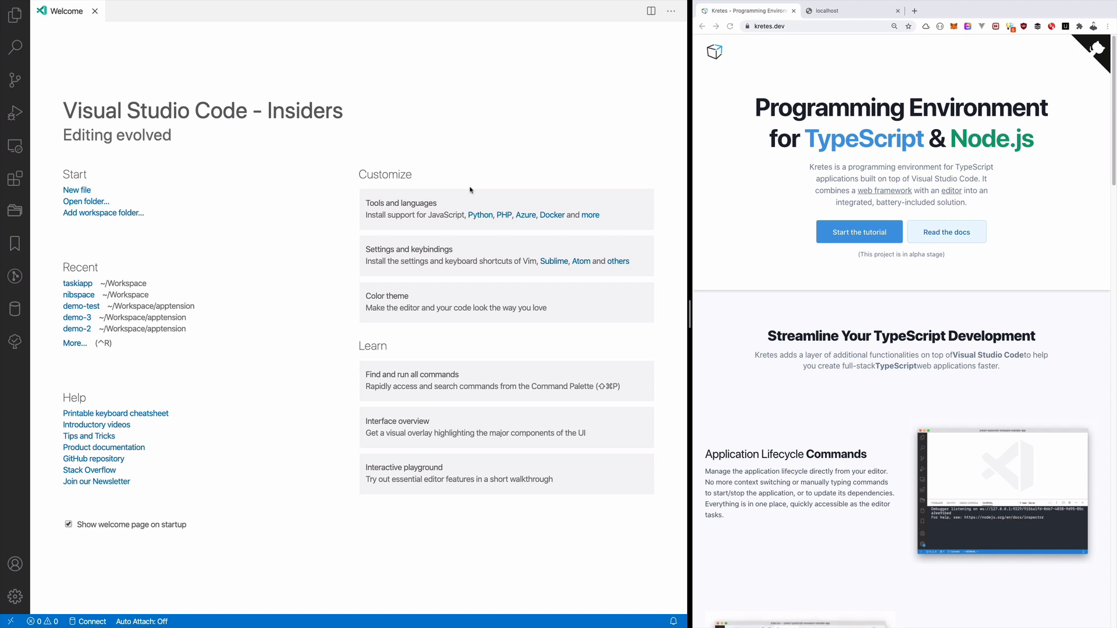
{"action": "type", "text": "kretei"}
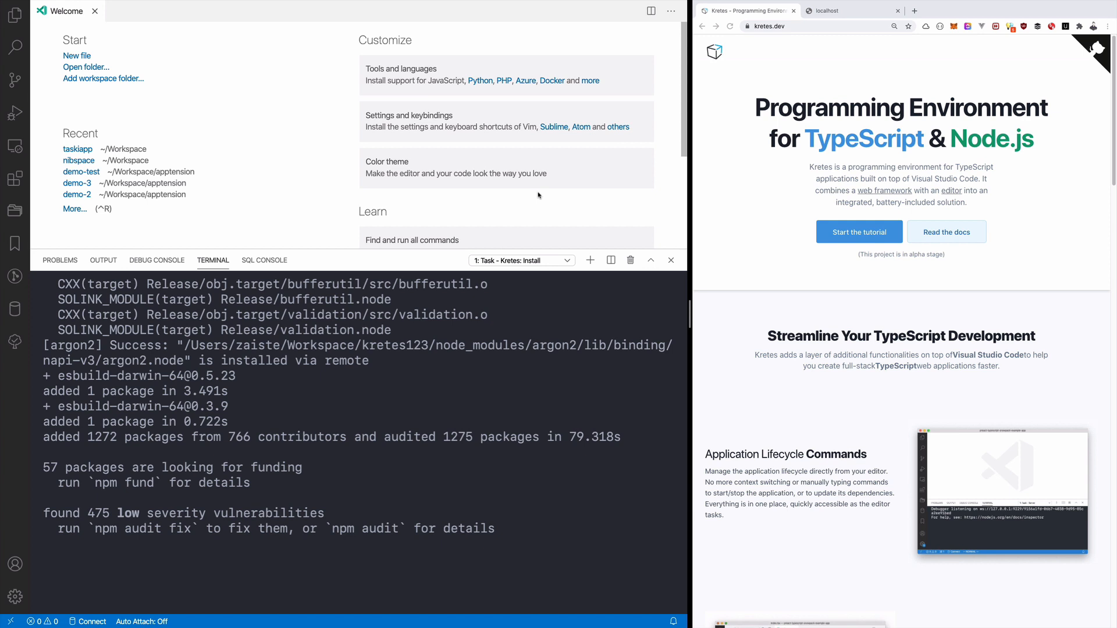
{"action": "left_click", "coordinate": [94, 10]}
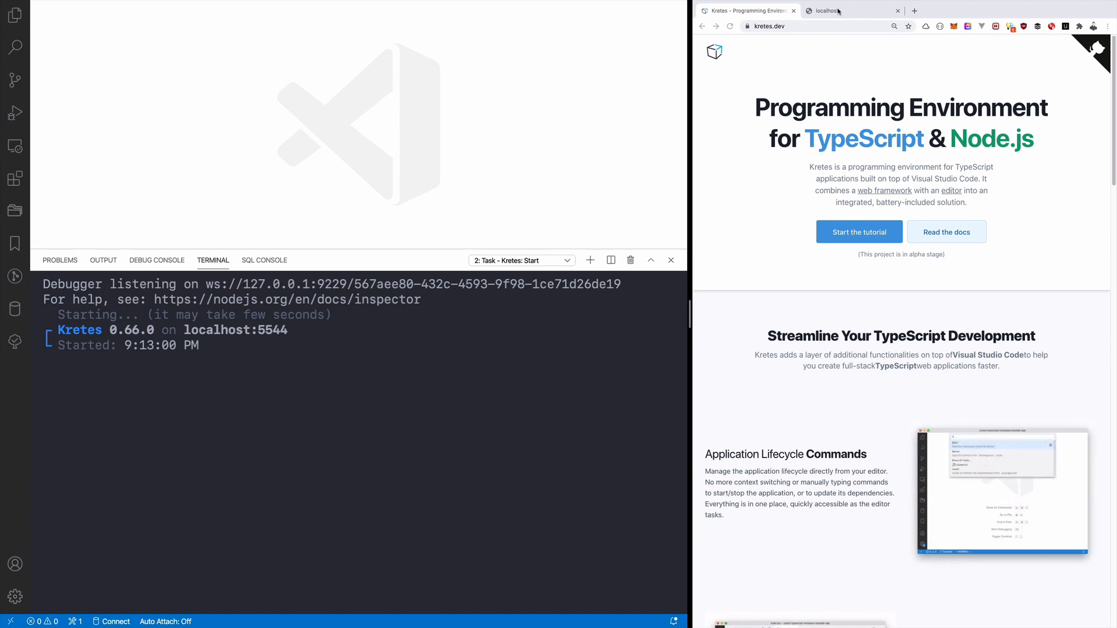
View the running Kretes app's default page on localhost:5544 in the browser.
{"action": "left_click", "coordinate": [848, 11]}
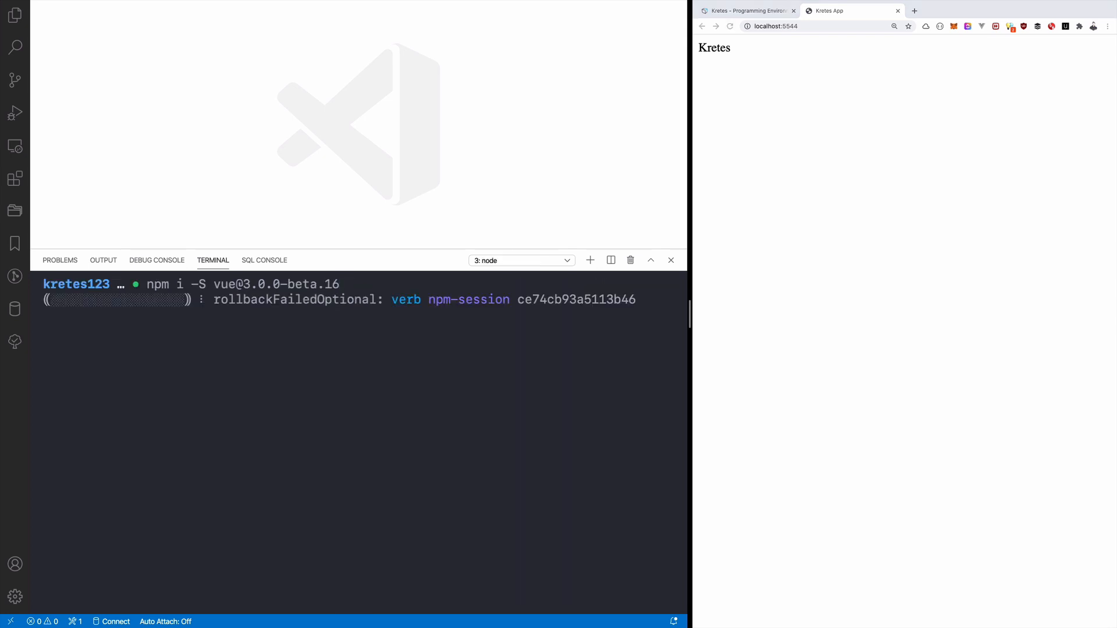
Open config/client/index.html to mount App with createApp, then add App.vue's suspense template.
{"action": "type", "text": "confinde"}
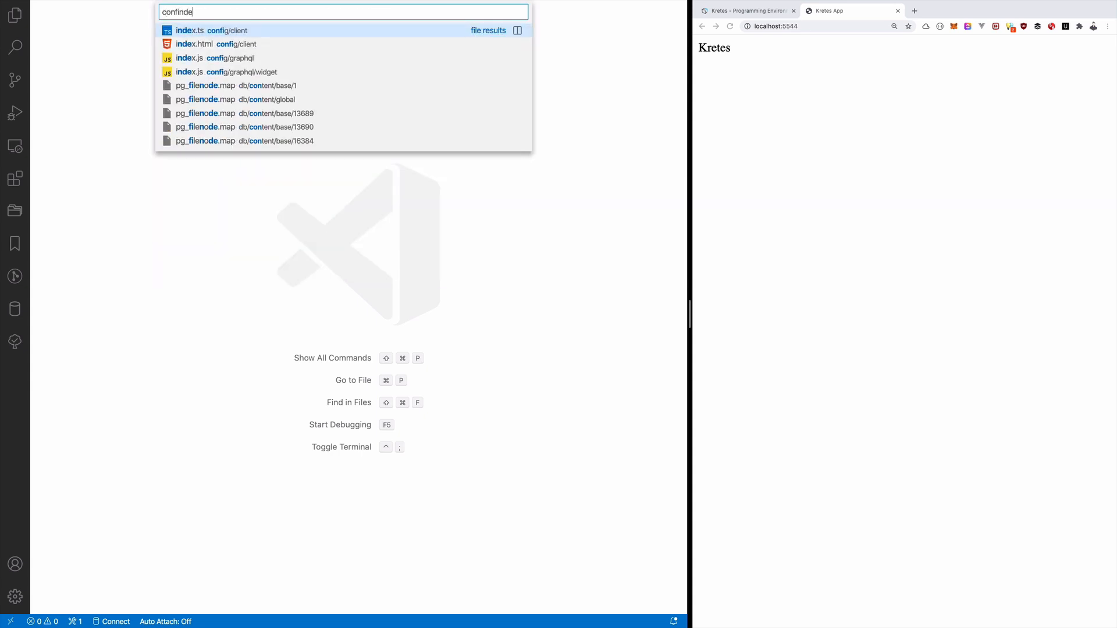
{"action": "left_click", "coordinate": [193, 44]}
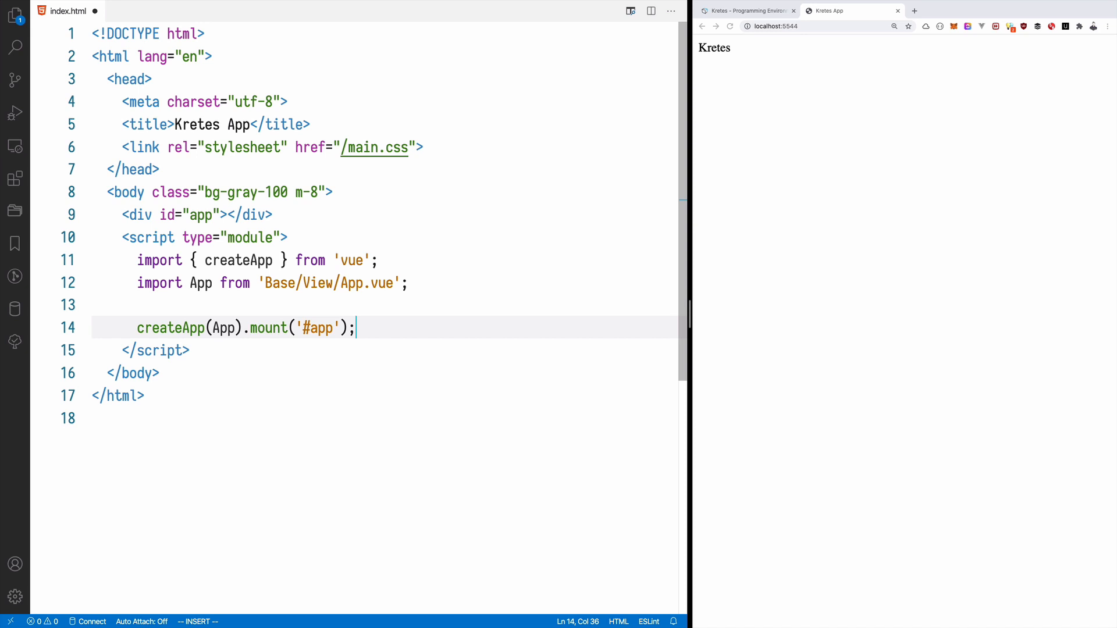
{"action": "double_click", "coordinate": [201, 283]}
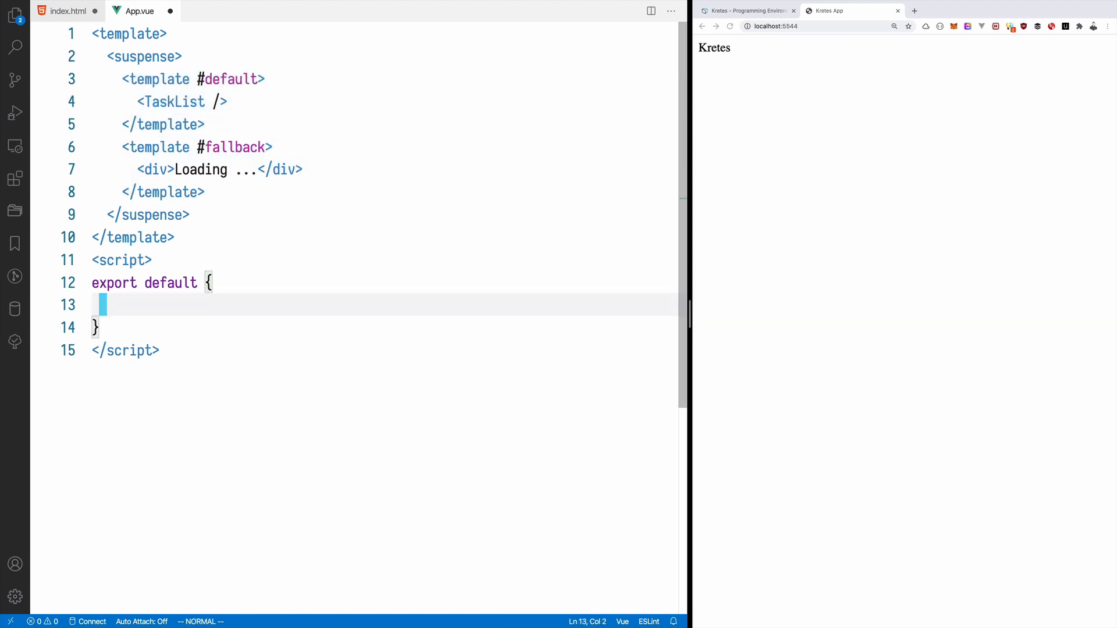
Import TaskList from 'Task/View/Task.vue' and write Task.vue's task-container template.
{"action": "type", "text": "import TaskList from 'Task/View/Task.vue';"}
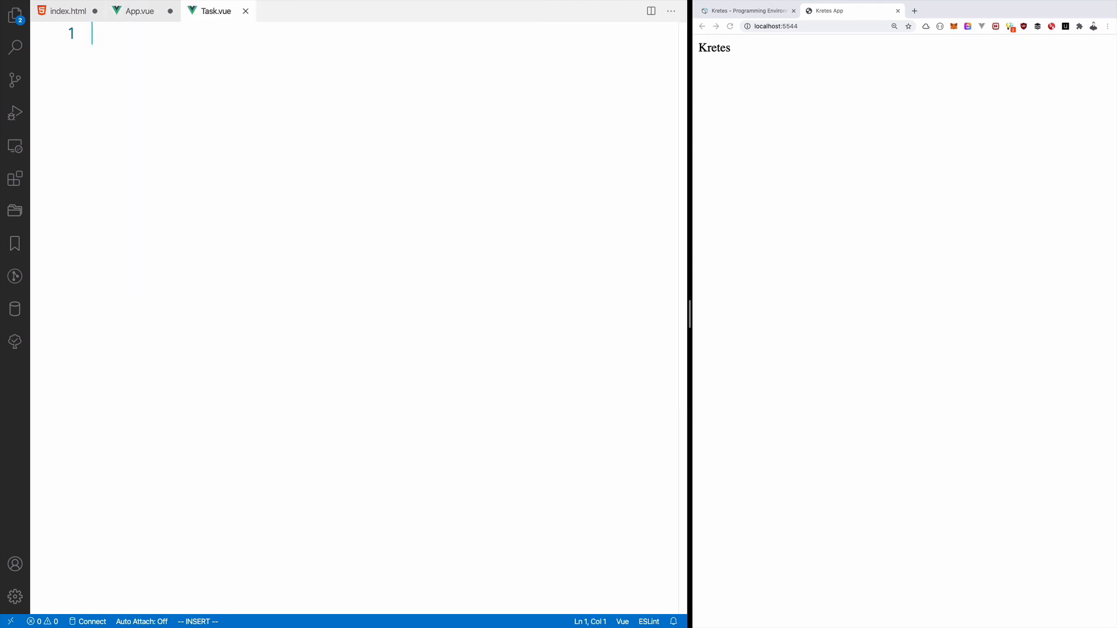
{"action": "type", "text": "<template>"}
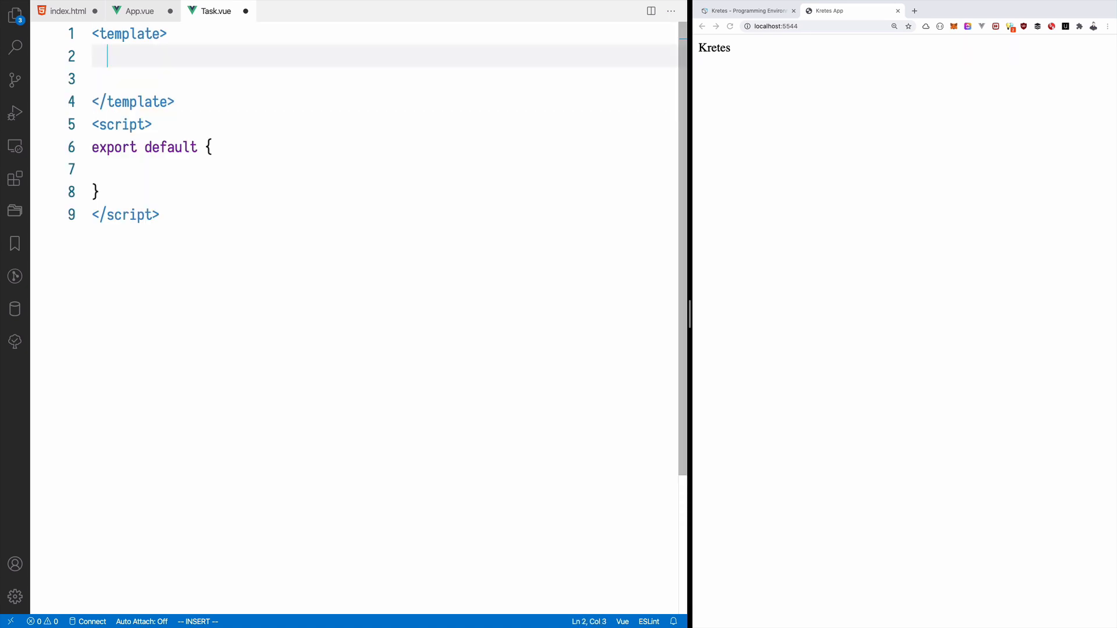
{"action": "type", "text": ".task-container\">"}
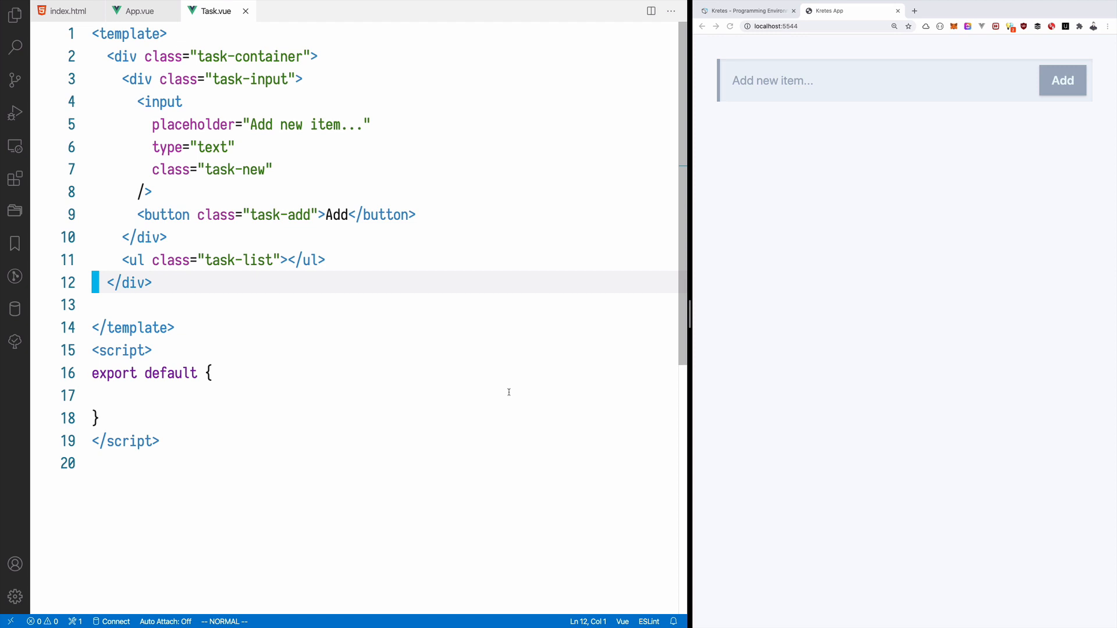
Expand li.task-item>label.task-item-container into a checkbox item labelled 'Task 1'.
{"action": "type", "text": "li.task-item"}
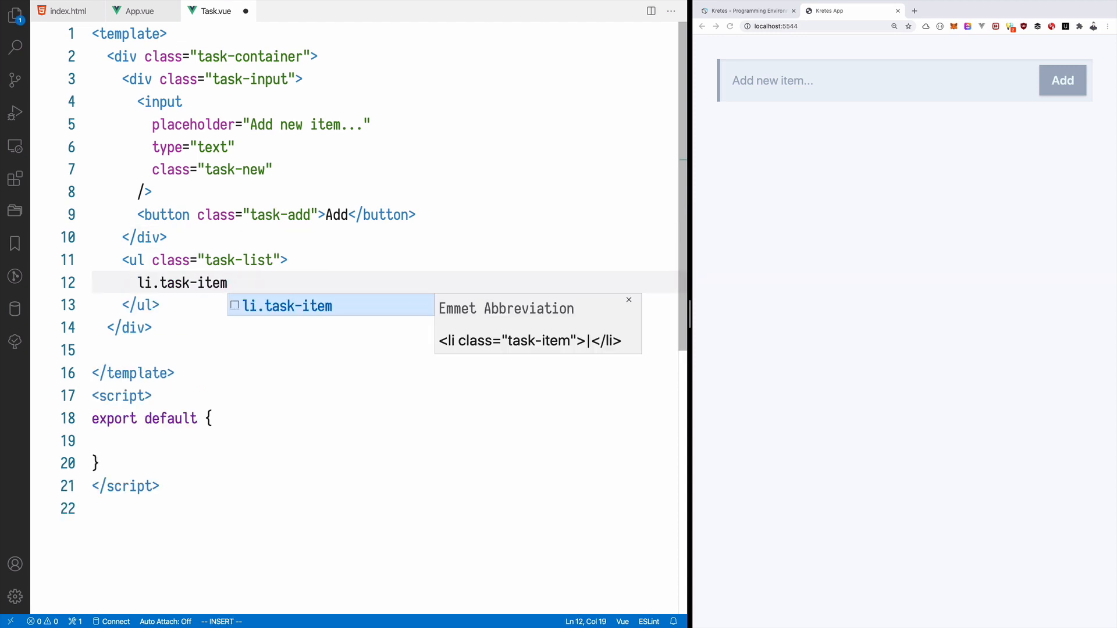
{"action": "type", "text": ">label.task-item-container"}
{"action": "type", "text": "feattask"}
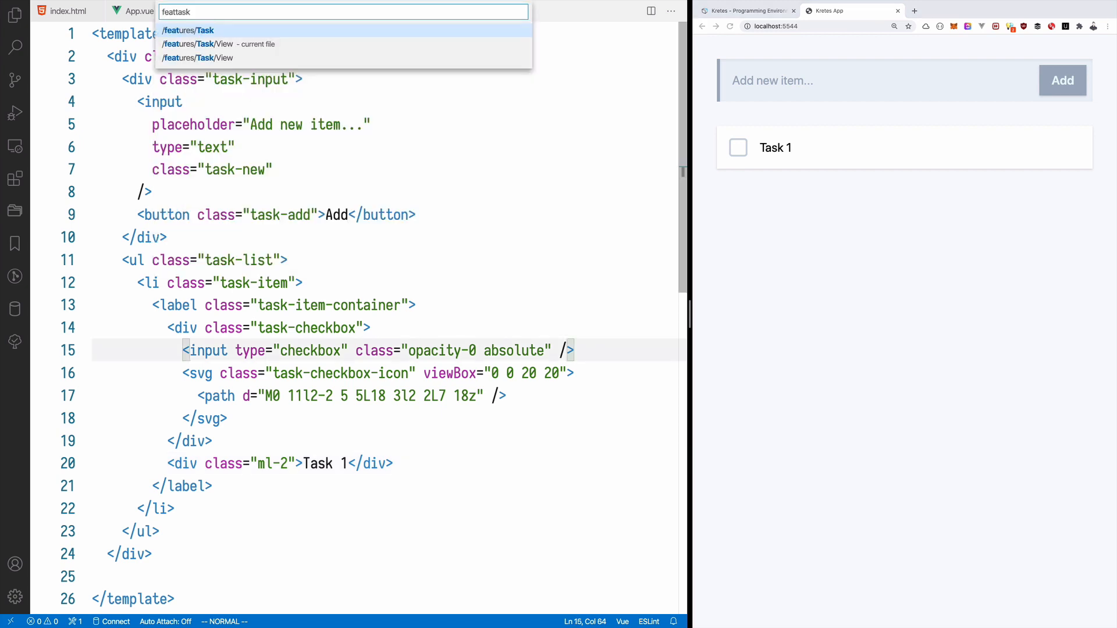
Create Controller/browse.ts returning Task 1 and Task 2, and request http :5544/task.
{"action": "type", "text": "Controller"}
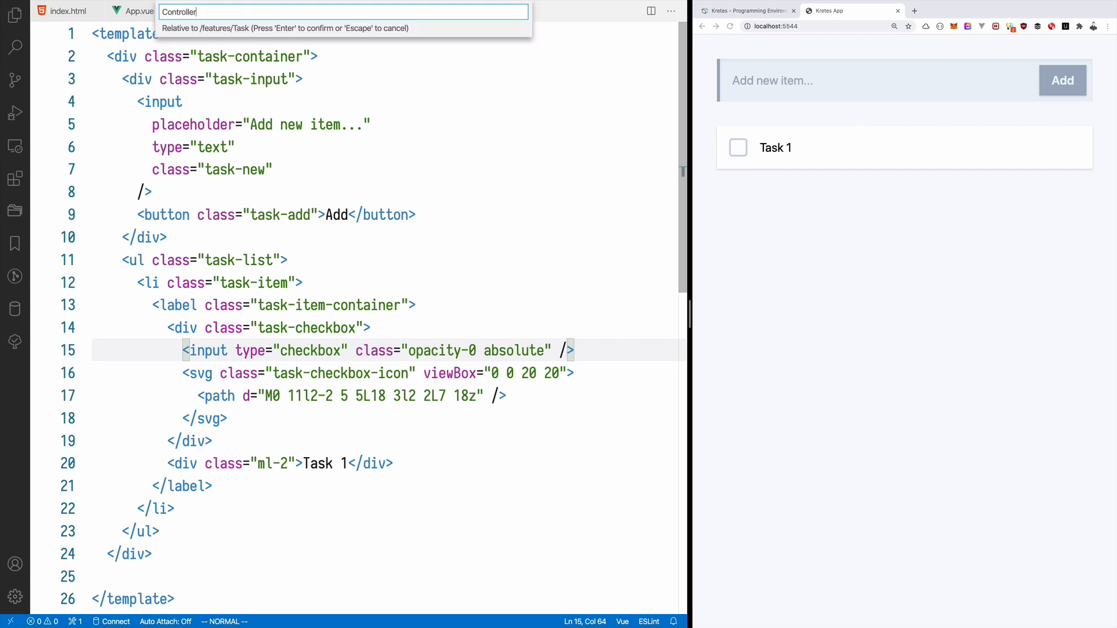
{"action": "type", "text": "/browse"}
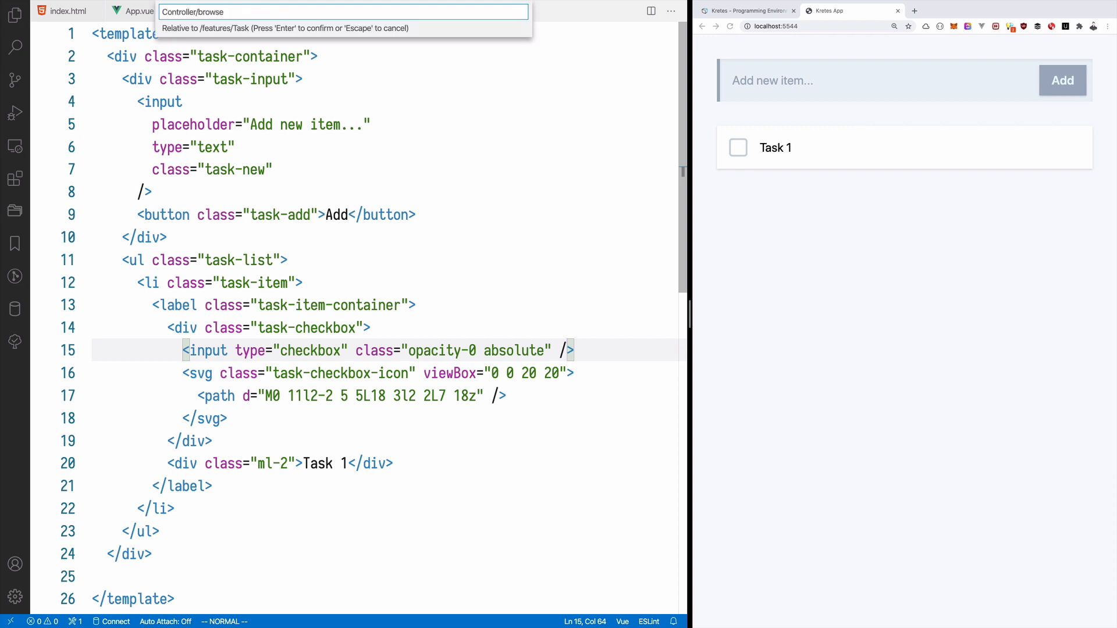
{"action": "key", "text": "Return"}
{"action": "type", "text": "http :5544/task"}
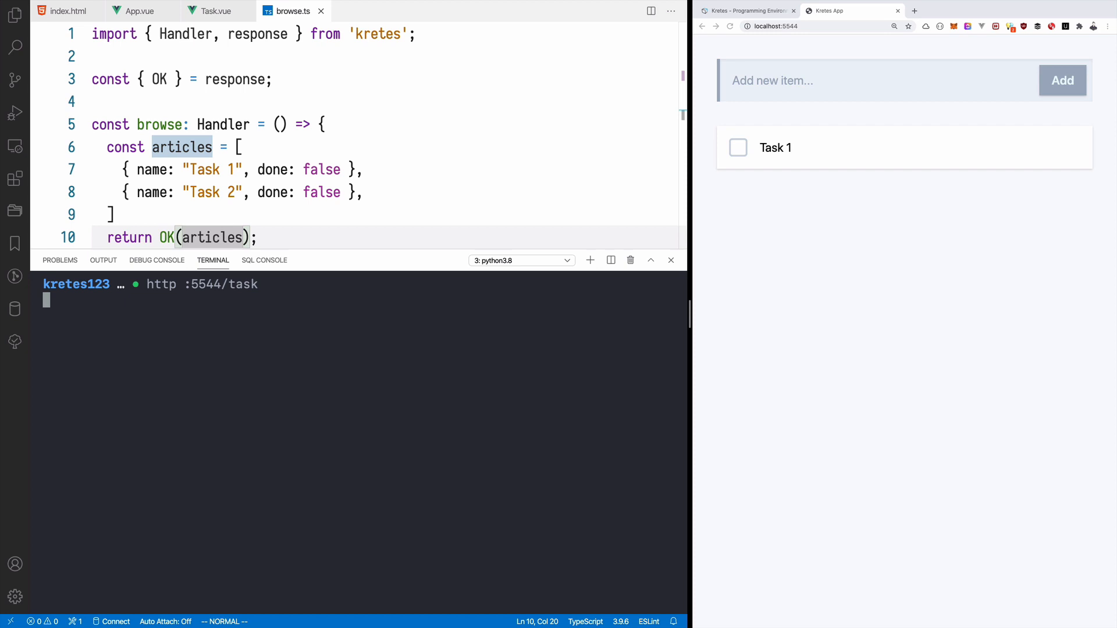
{"action": "key", "text": "Return"}
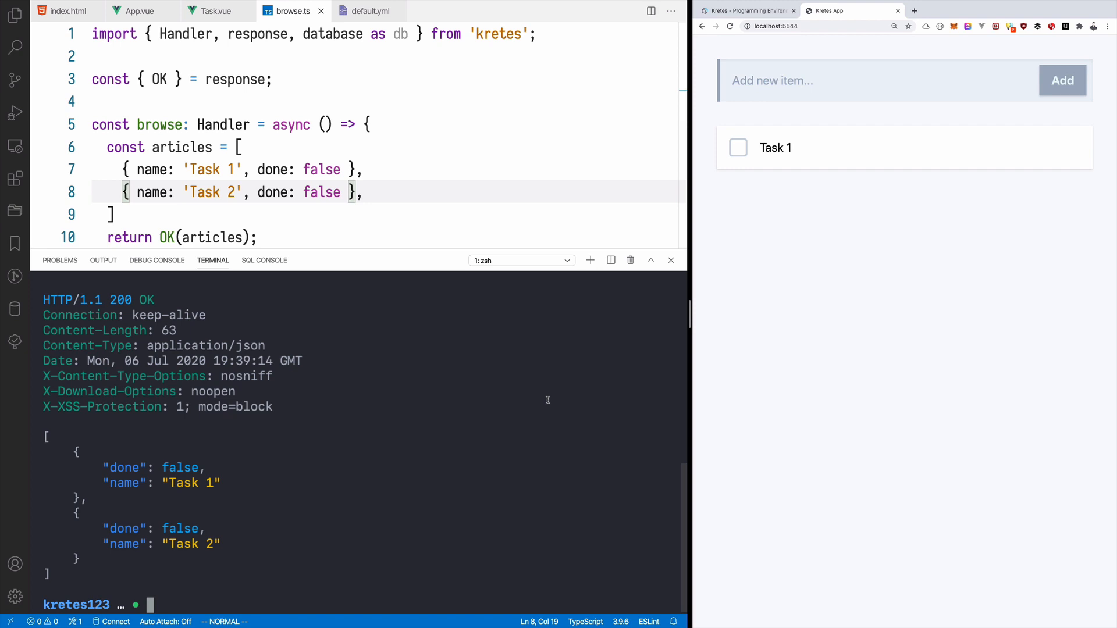
Create the task table and insert 'Learn Kretes' and 'Enjoy web programming again'.
{"action": "left_click", "coordinate": [368, 10]}
{"action": "type", "text": "insert into task (name, done) values ('Learn Kretes', false), ('Enjoy web programming again', false);"}
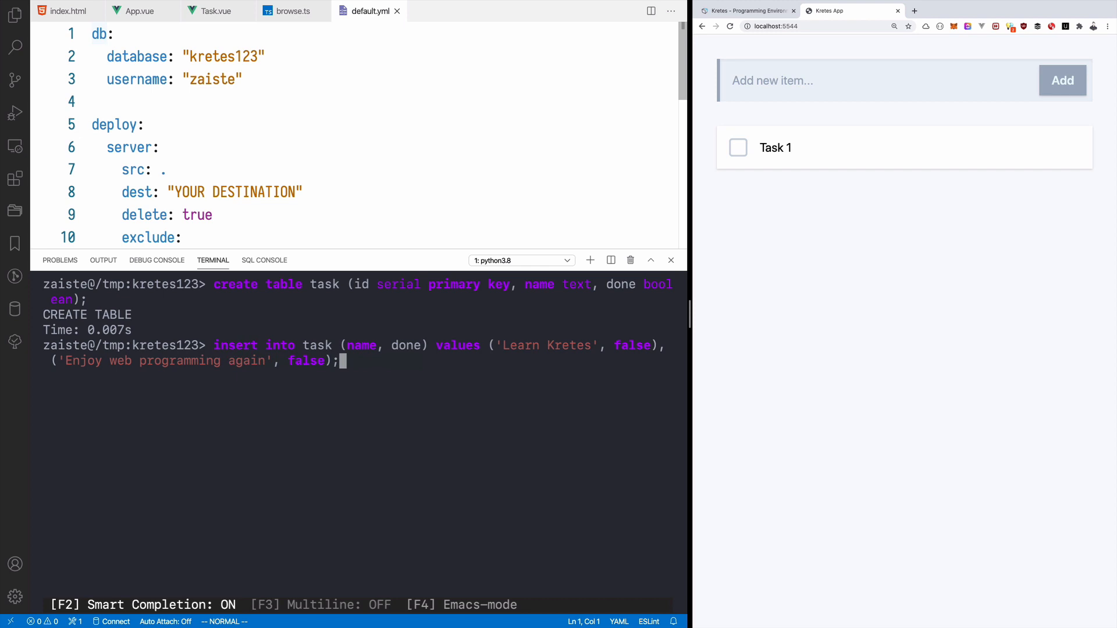
{"action": "left_click", "coordinate": [289, 10]}
{"action": "type", "text": "http"}
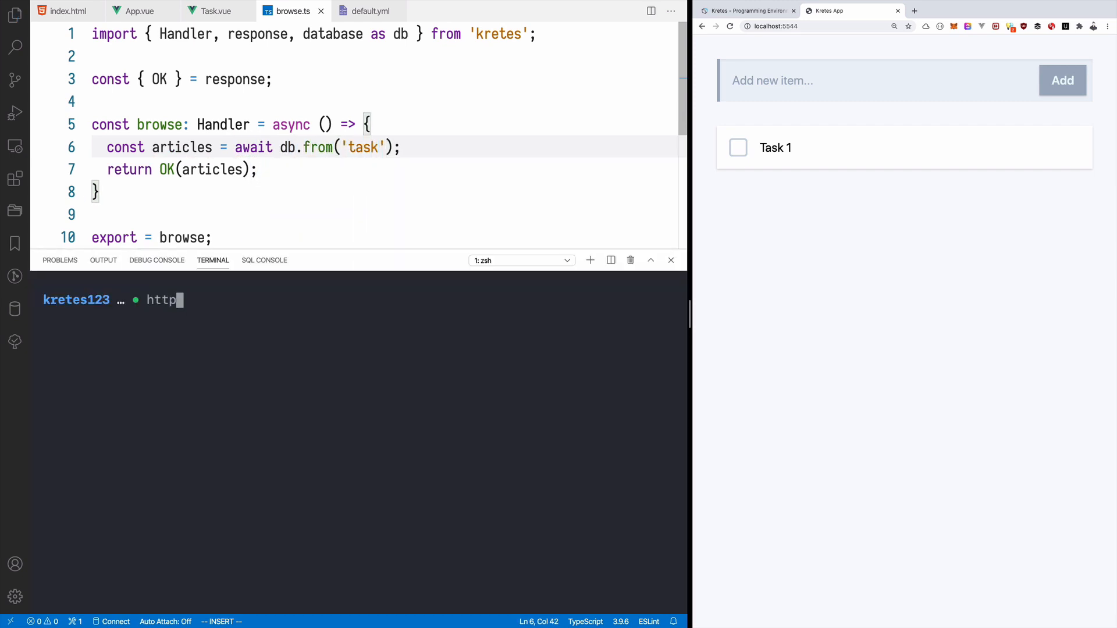
Rerun http :5544/task to confirm the database tasks, then hide the terminal.
{"action": "key", "text": "Return"}
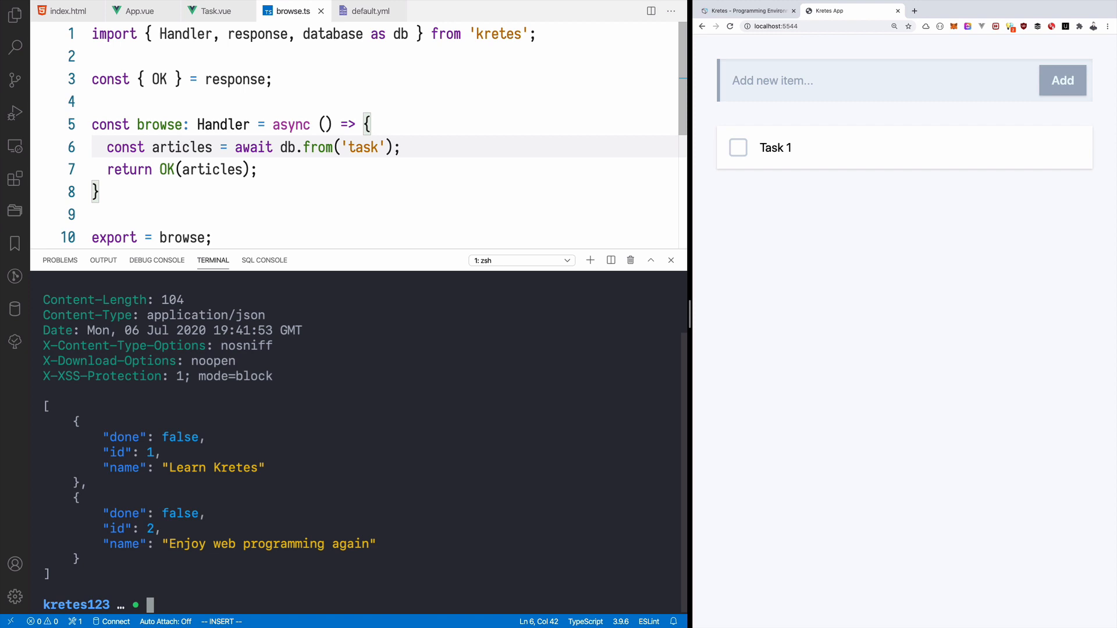
{"action": "left_click", "coordinate": [669, 260]}
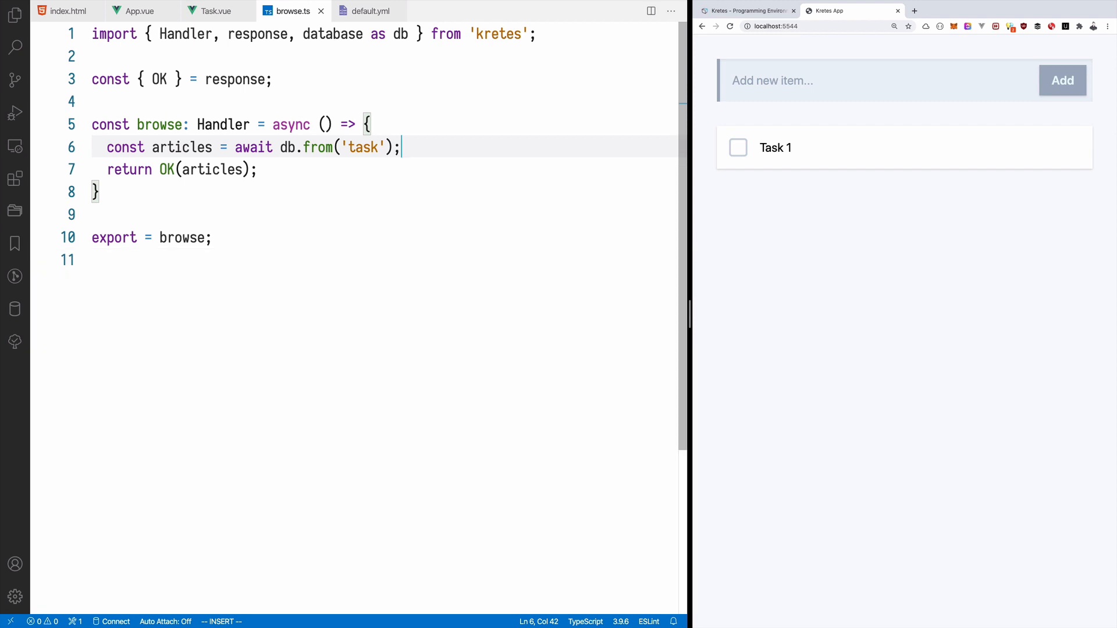
{"action": "left_click", "coordinate": [216, 11]}
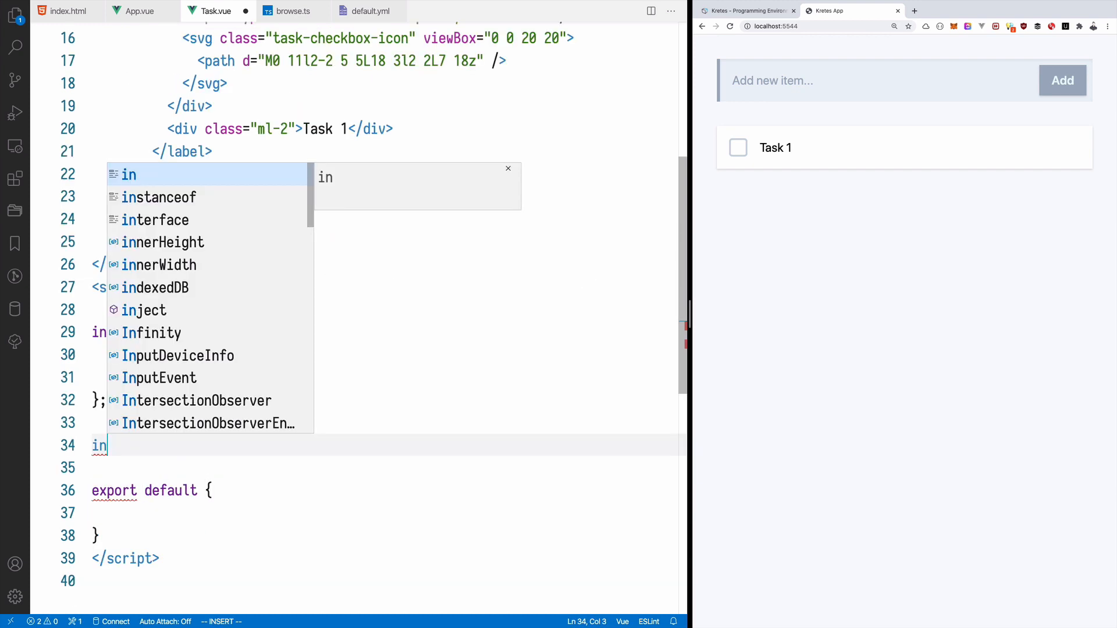
Declare Task and State interfaces and a setup() with reactive state fetching /task via ky.
{"action": "type", "text": "interface State {"}
{"action": "type", "text": "let new"}
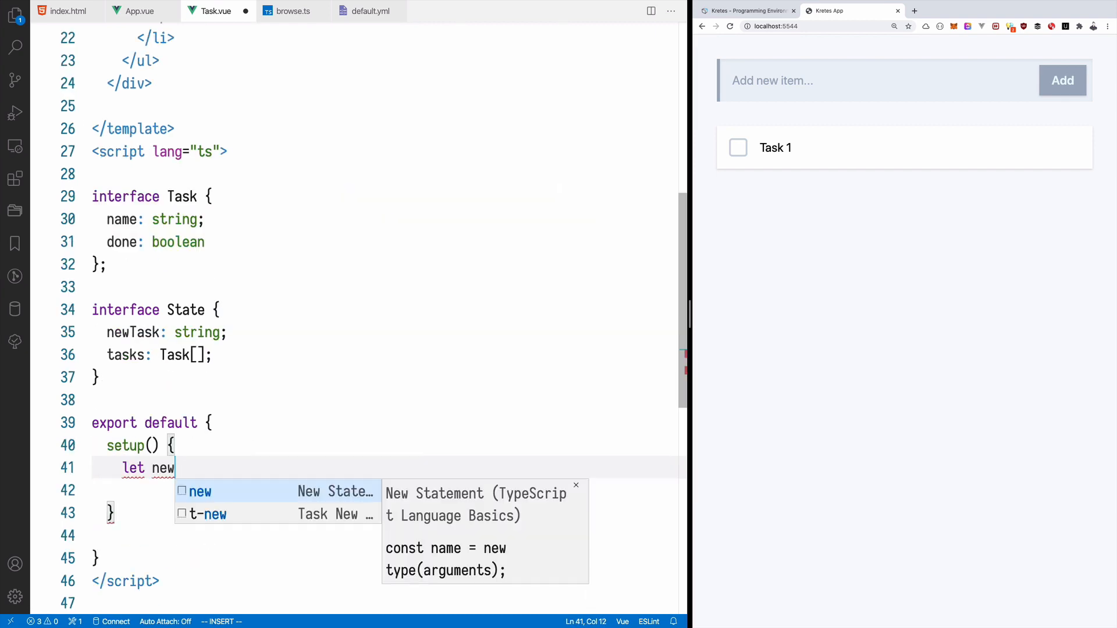
{"action": "type", "text": "Task = \"\";"}
{"action": "type", "text": "const result = await ky.get('/task')"}
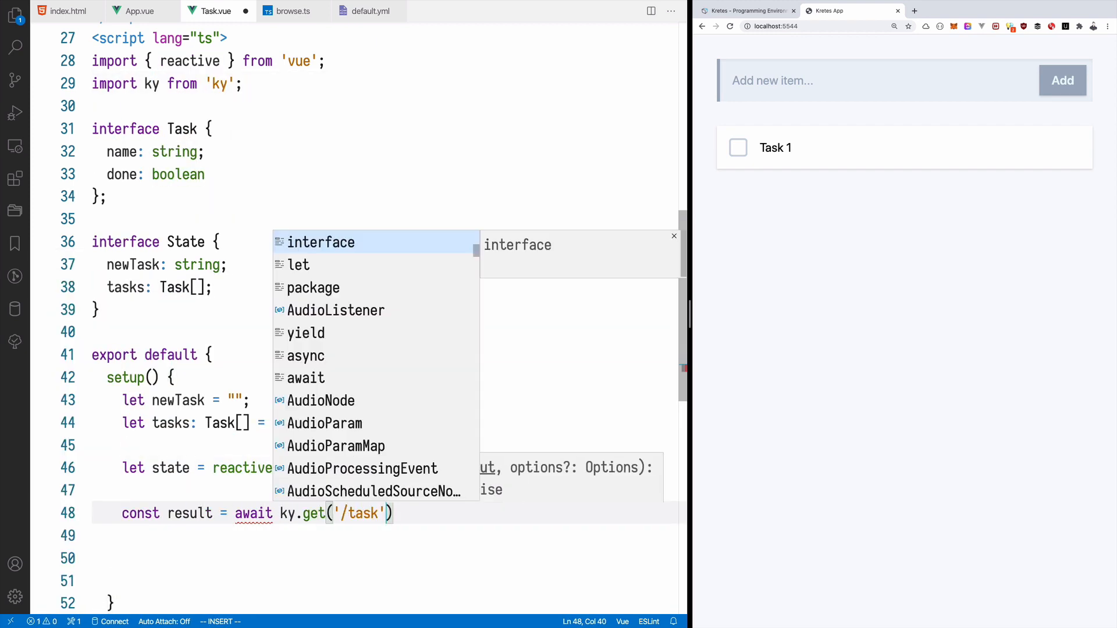
{"action": "key", "text": "Escape"}
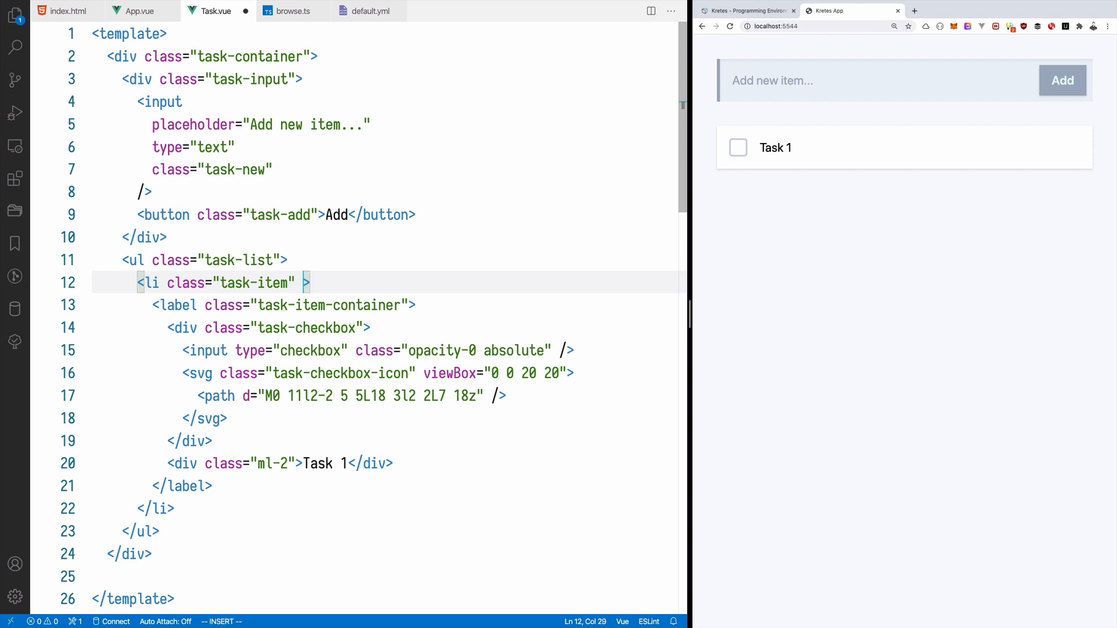
Add v-for="task in state.tasks" :key="task.name" and show {{task.name}} in each item.
{"action": "type", "text": "v-for=\"task in"}
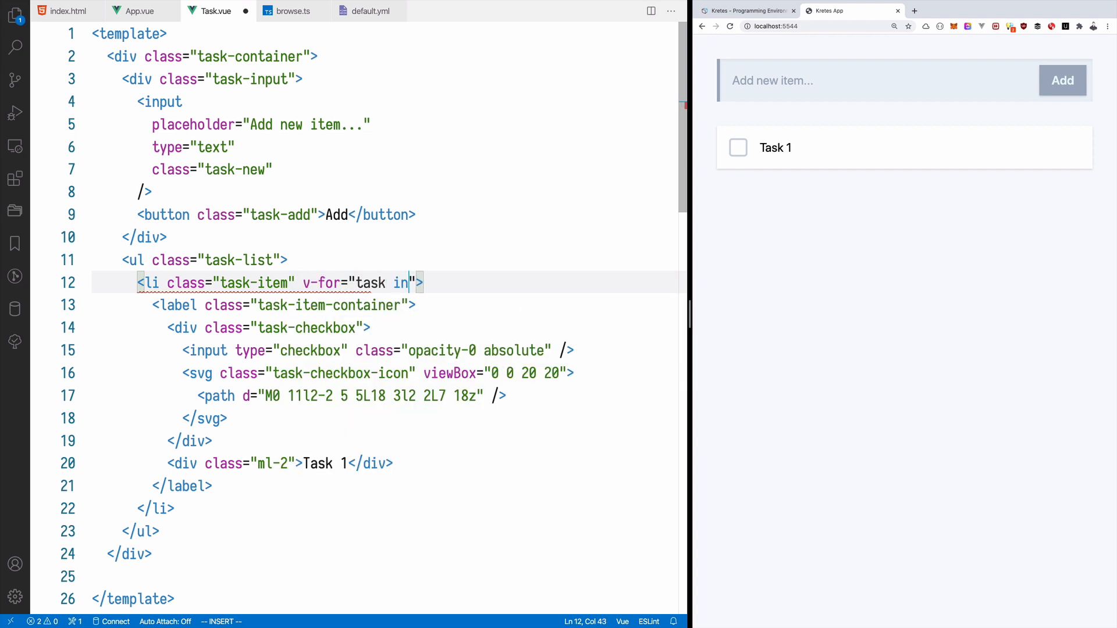
{"action": "type", "text": "state.tasks\" :key=\"task.name"}
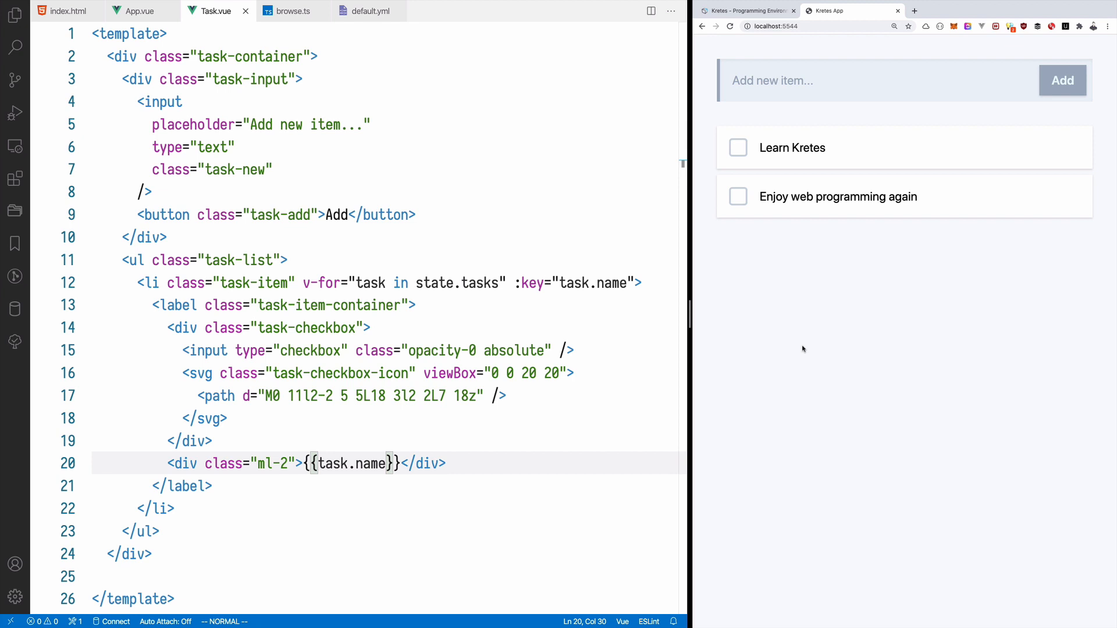
{"action": "left_click", "coordinate": [270, 169]}
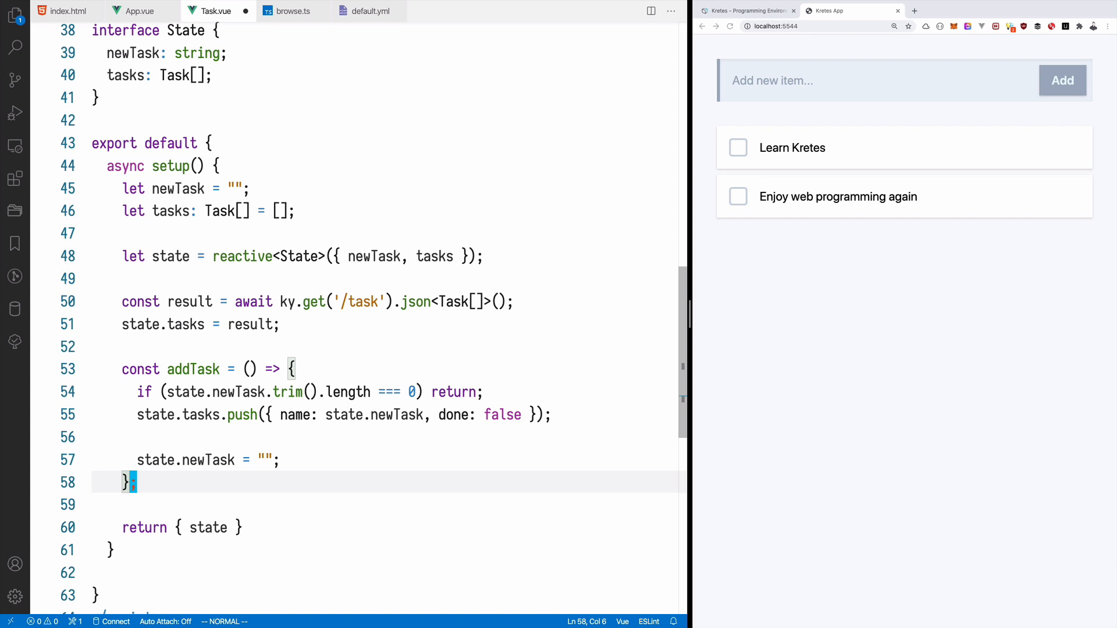
Add addTask to setup's return object so it returns { state, addTask }.
{"action": "type", "text": ", addTask"}
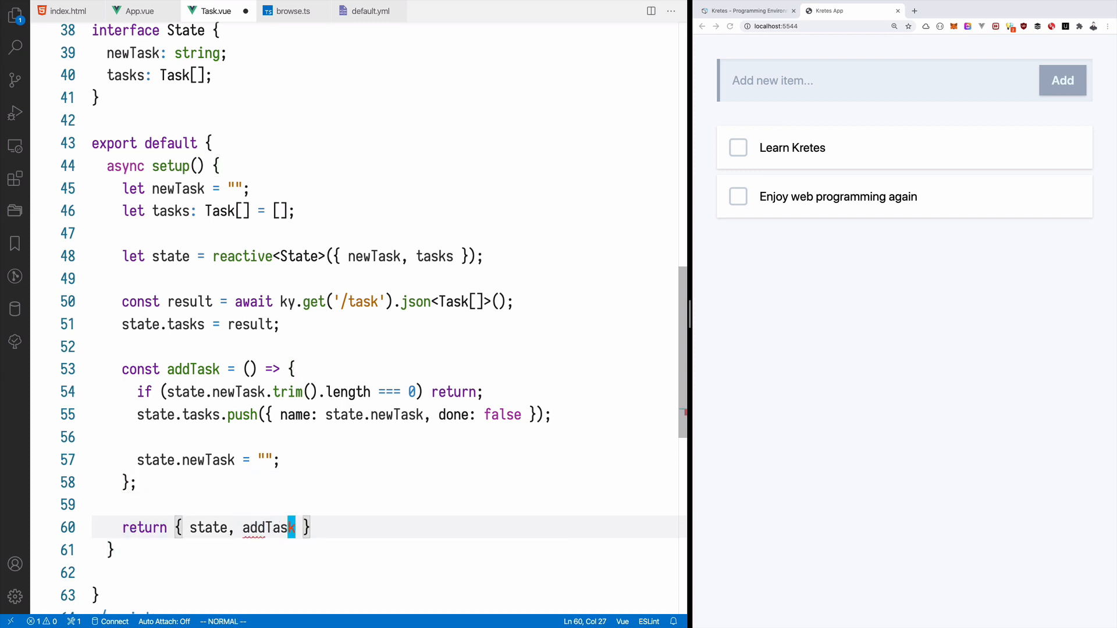